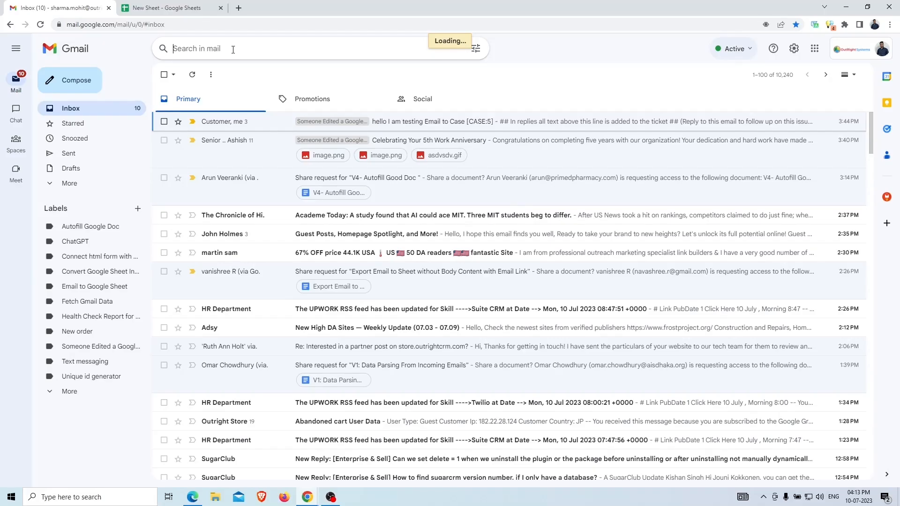
pyautogui.write('Vineet')
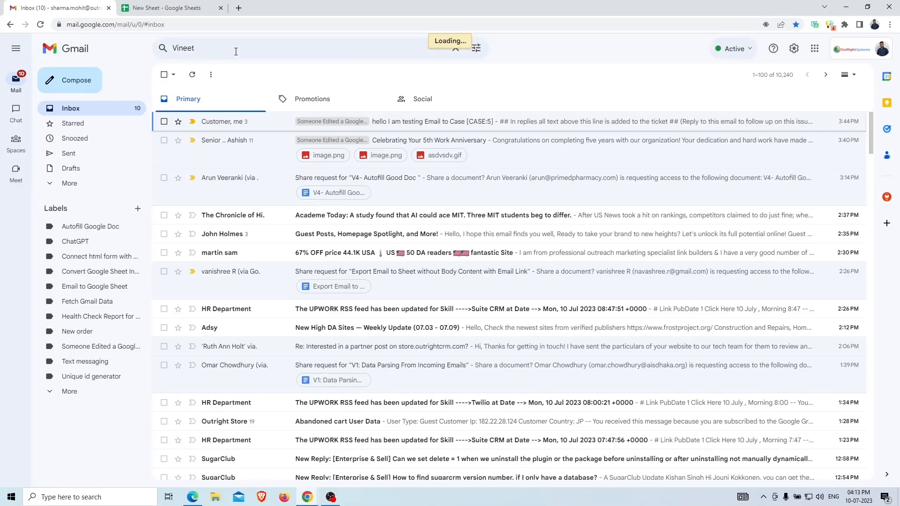
pyautogui.press('Enter')
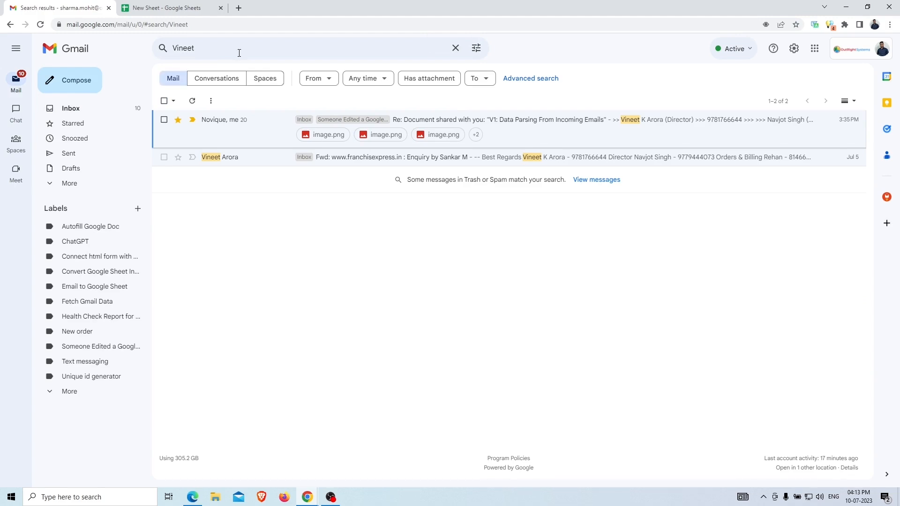
pyautogui.moveTo(266, 163)
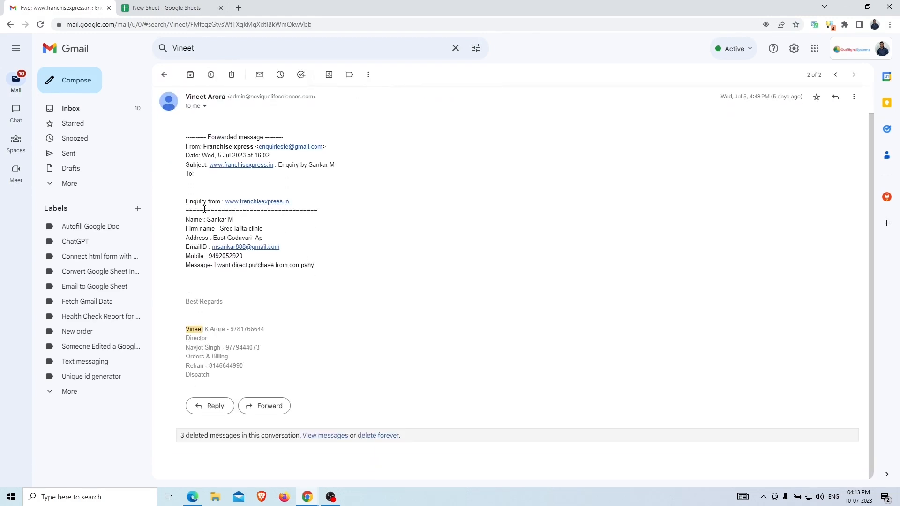
pyautogui.moveTo(204, 201); pyautogui.dragTo(314, 265)
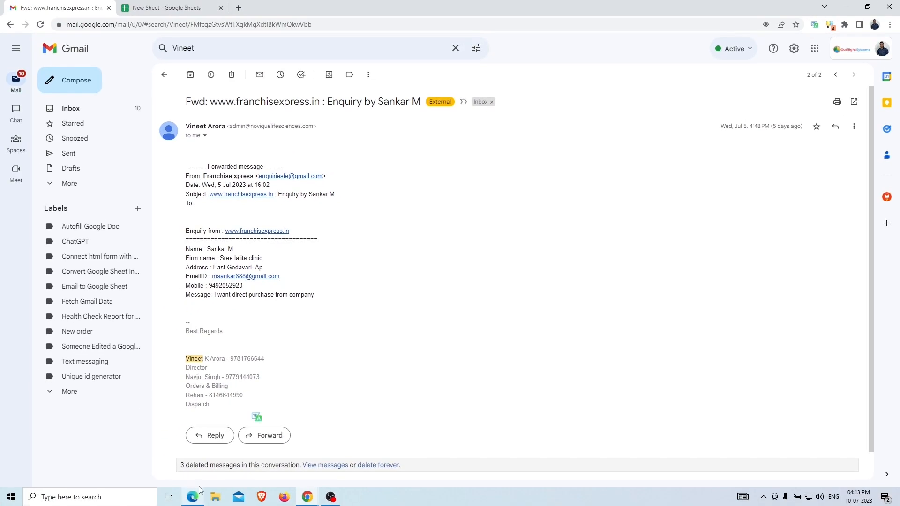
pyautogui.click(861, 48)
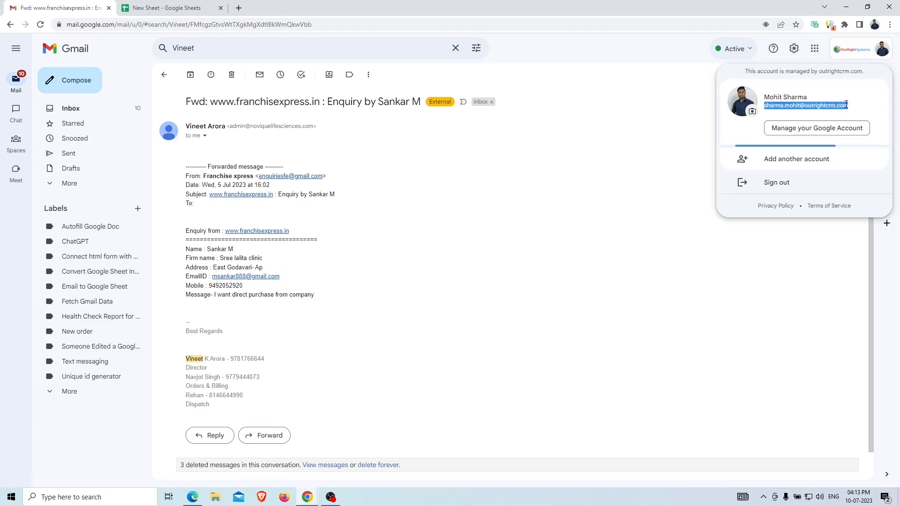
pyautogui.click(568, 166)
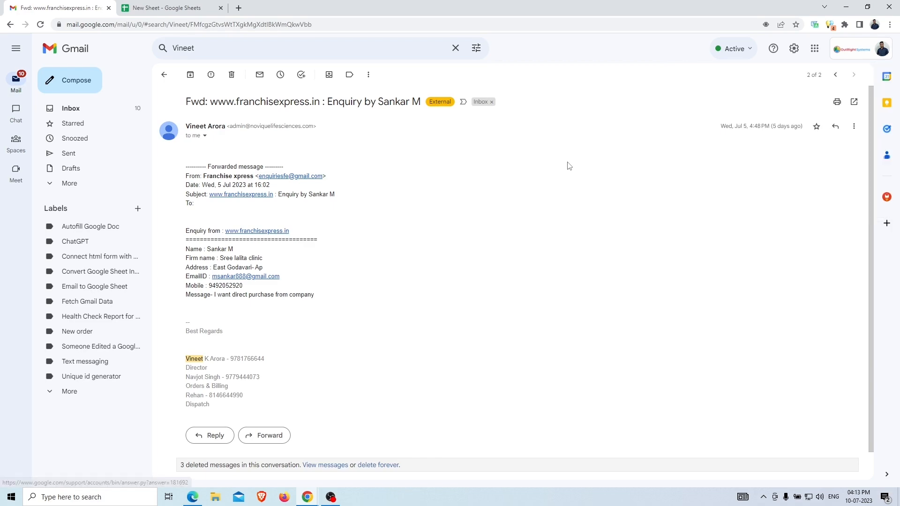
pyautogui.moveTo(192, 497)
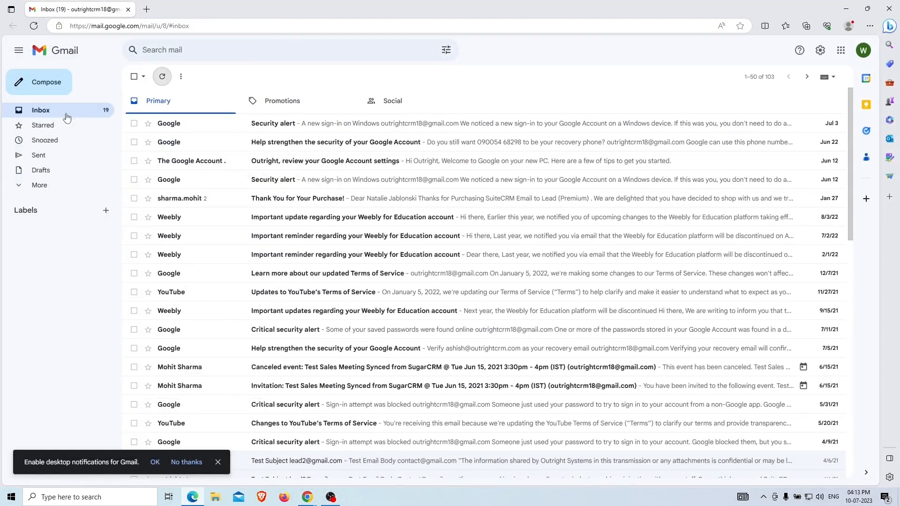
pyautogui.click(39, 82)
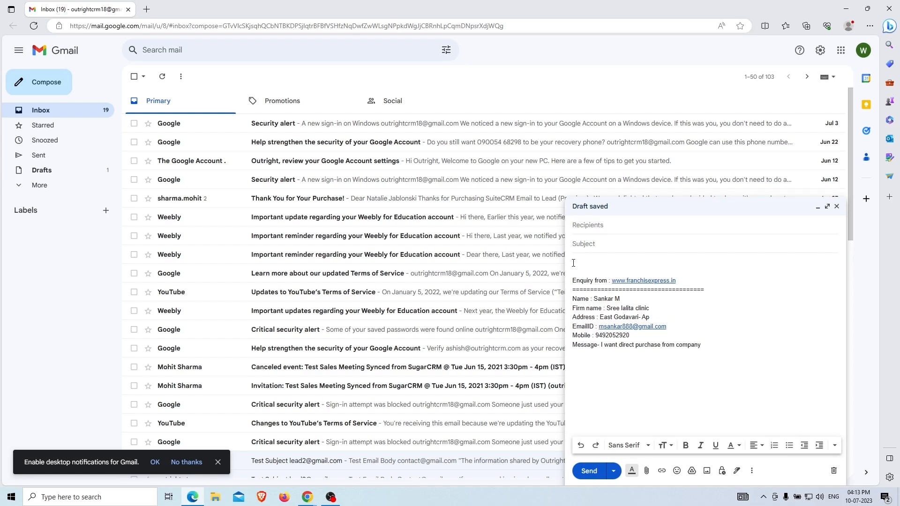
pyautogui.write('Testing Email to Google Sheet -')
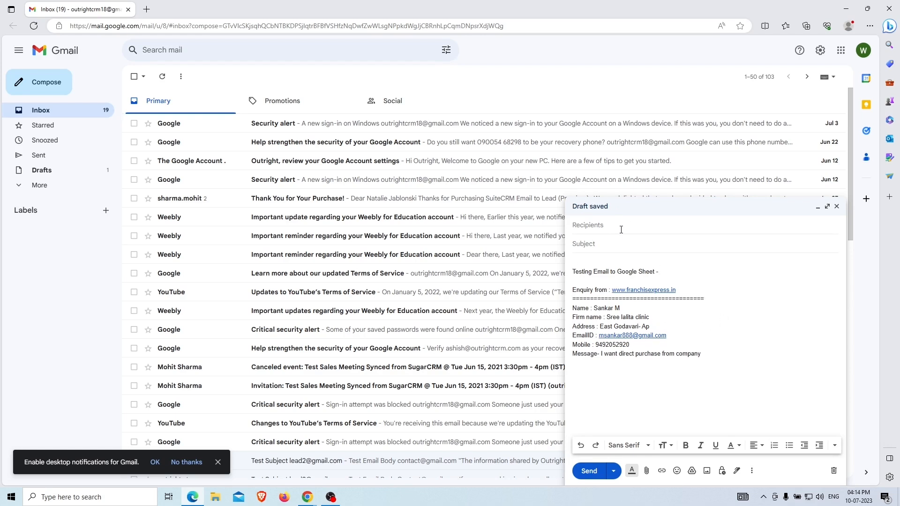
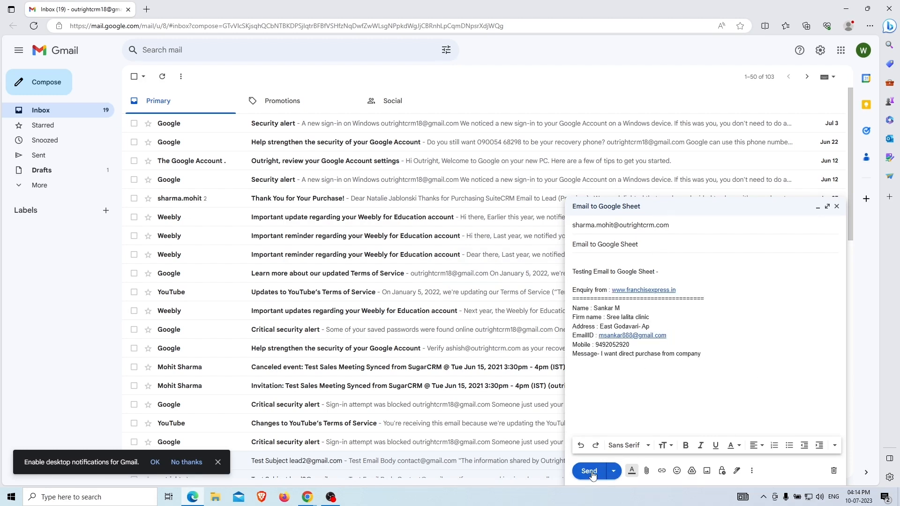
pyautogui.moveTo(589, 471)
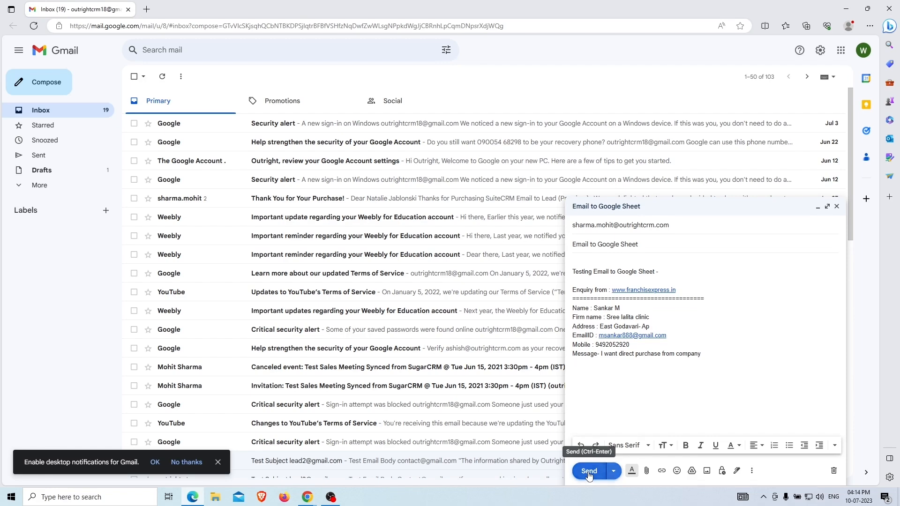
pyautogui.click(589, 471)
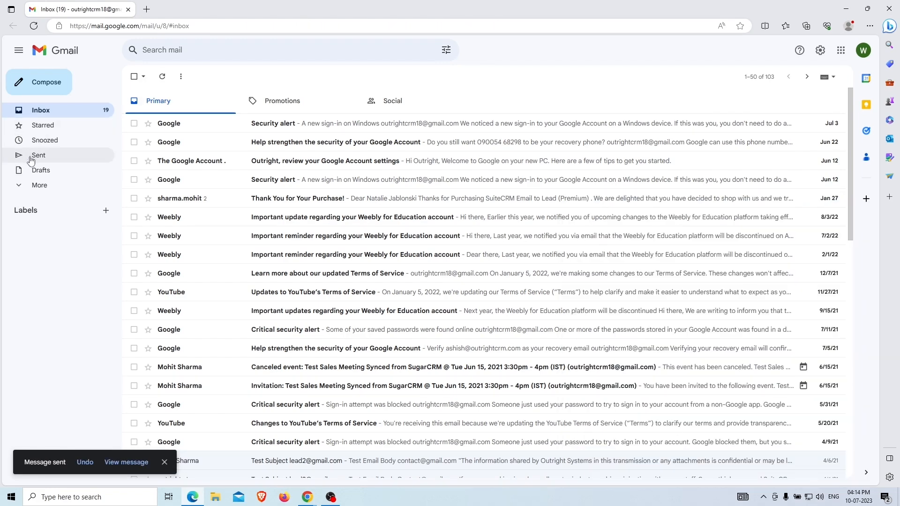
pyautogui.click(39, 155)
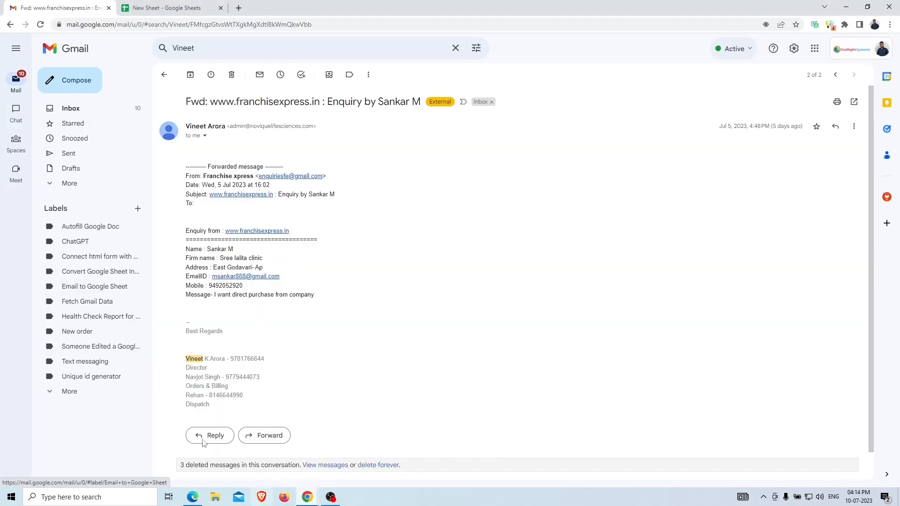
# Refresh the inbox and open the 'Email to Google Sheet' label holding the test email
pyautogui.click(69, 108)
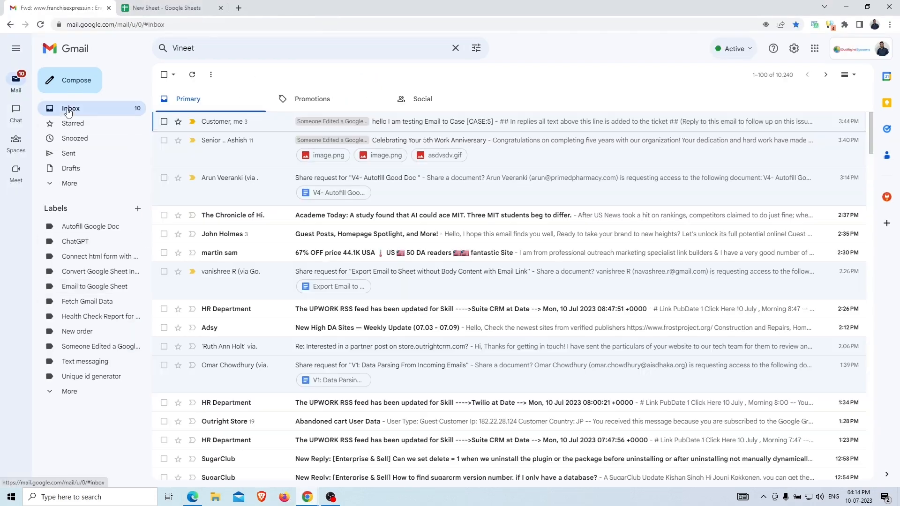
pyautogui.click(455, 48)
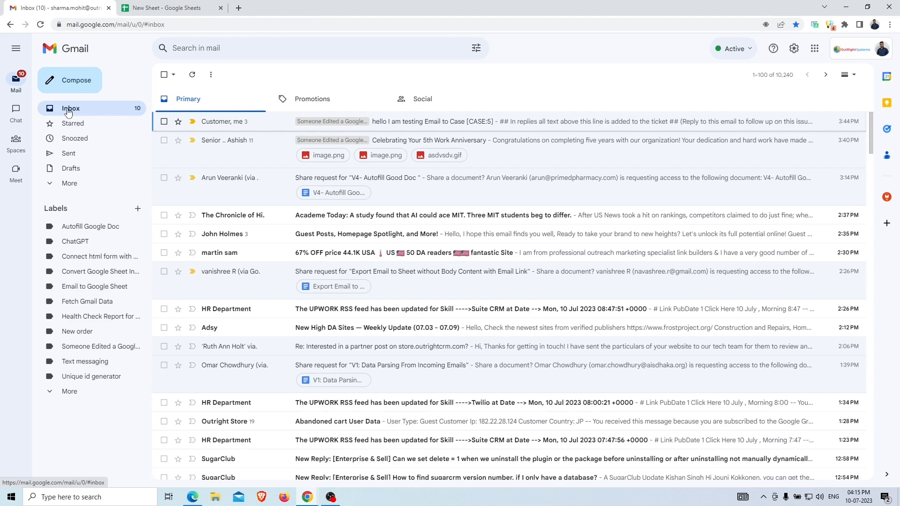
pyautogui.click(70, 108)
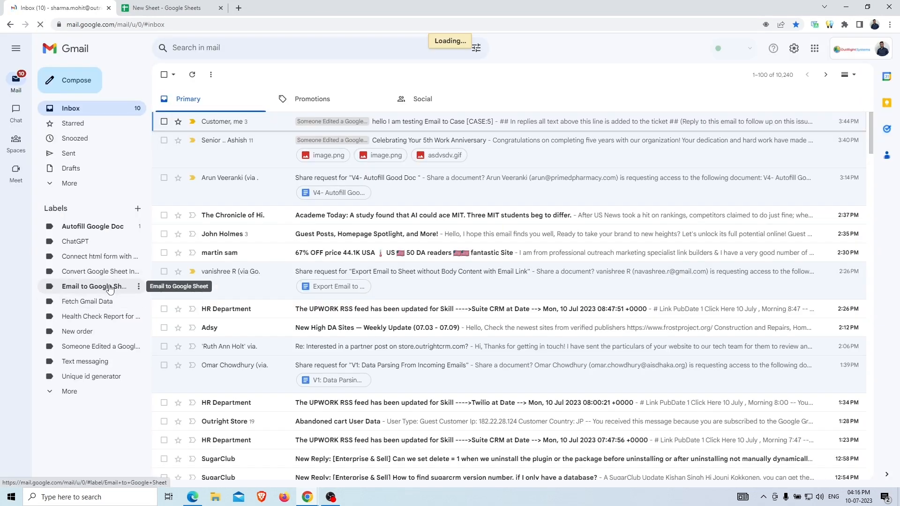
pyautogui.click(94, 286)
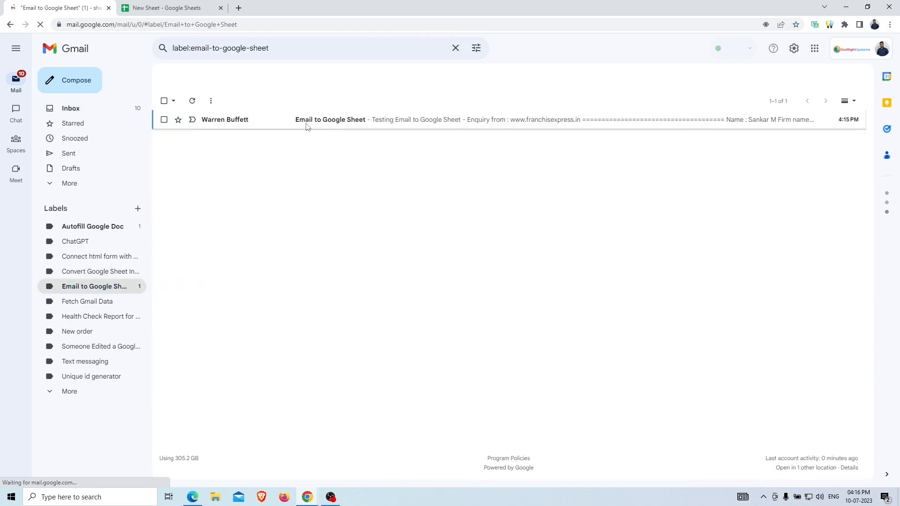
pyautogui.click(476, 48)
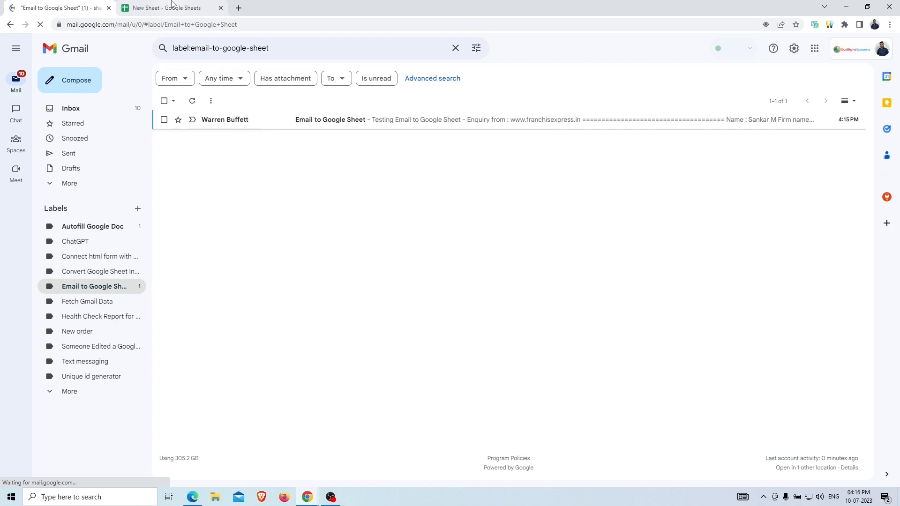
# Retitle the blank 'New Sheet' spreadsheet as 'Email to Google Sheet'
pyautogui.click(166, 8)
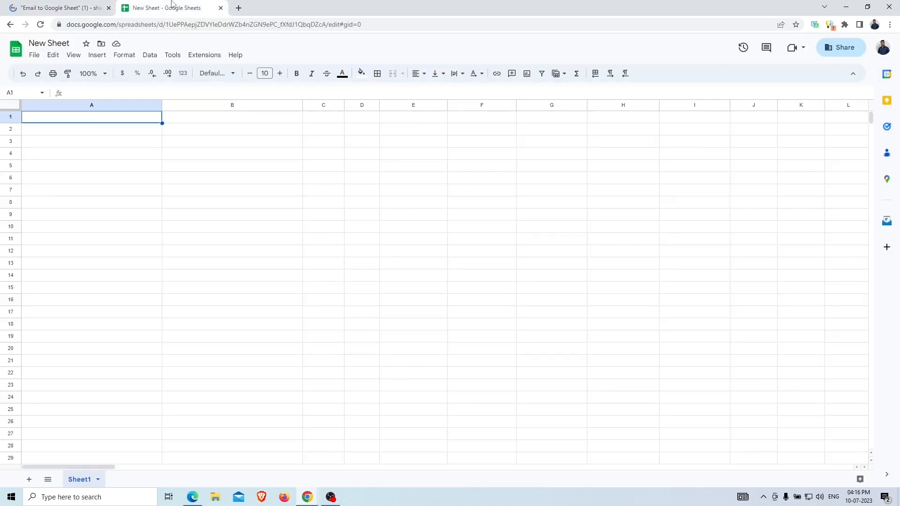
pyautogui.click(49, 44)
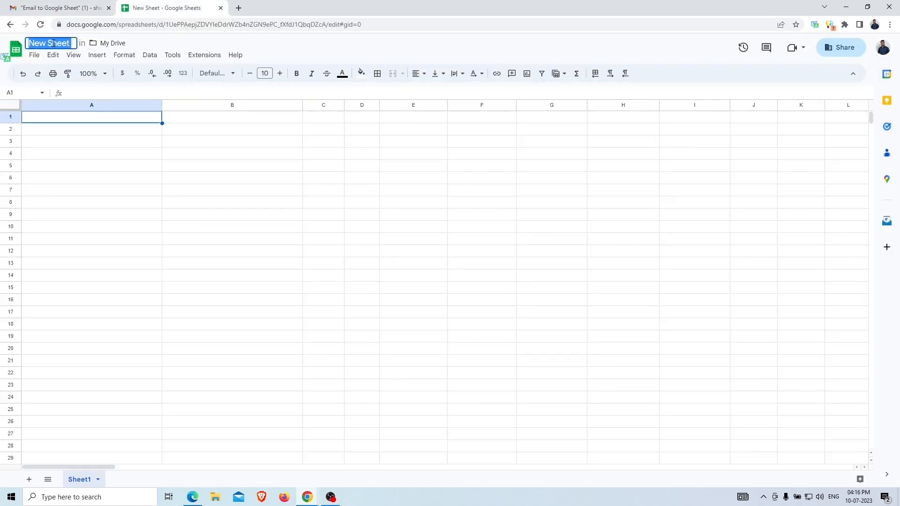
pyautogui.write('Email to Google Sheet')
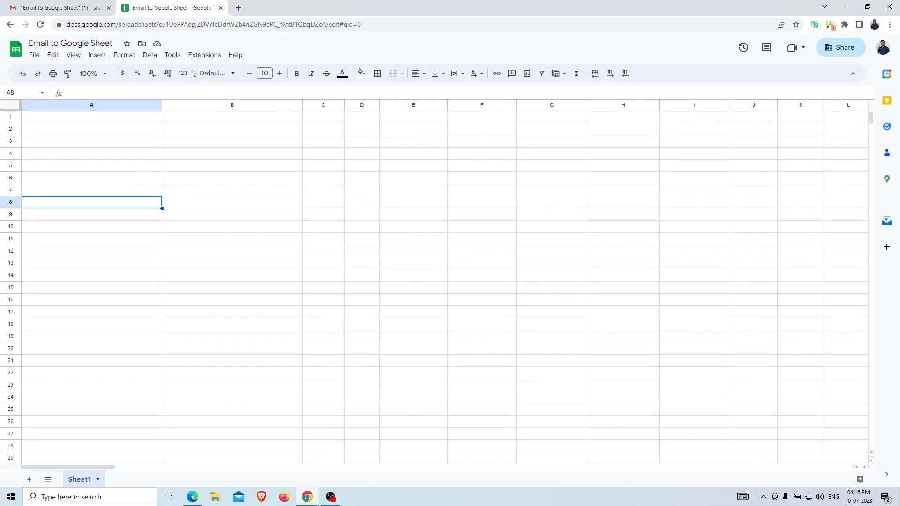
pyautogui.click(282, 8)
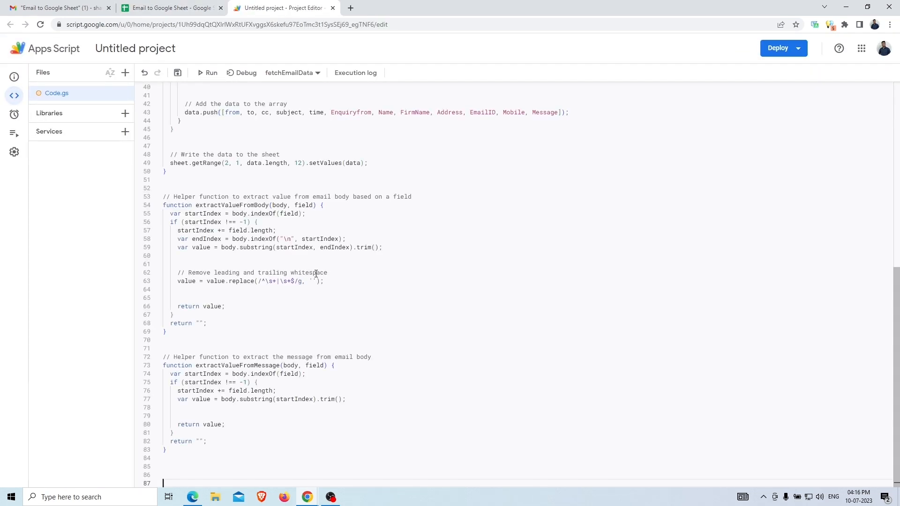
pyautogui.scroll(3)
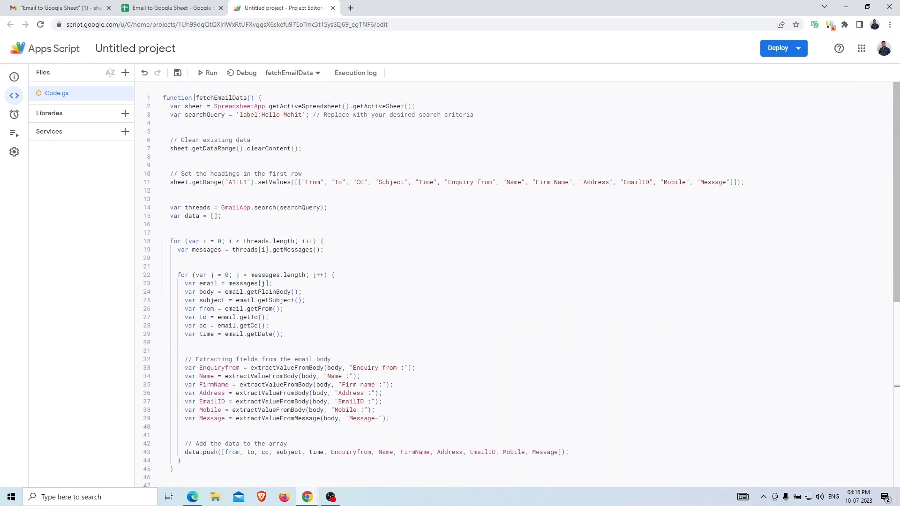
pyautogui.doubleClick(221, 98)
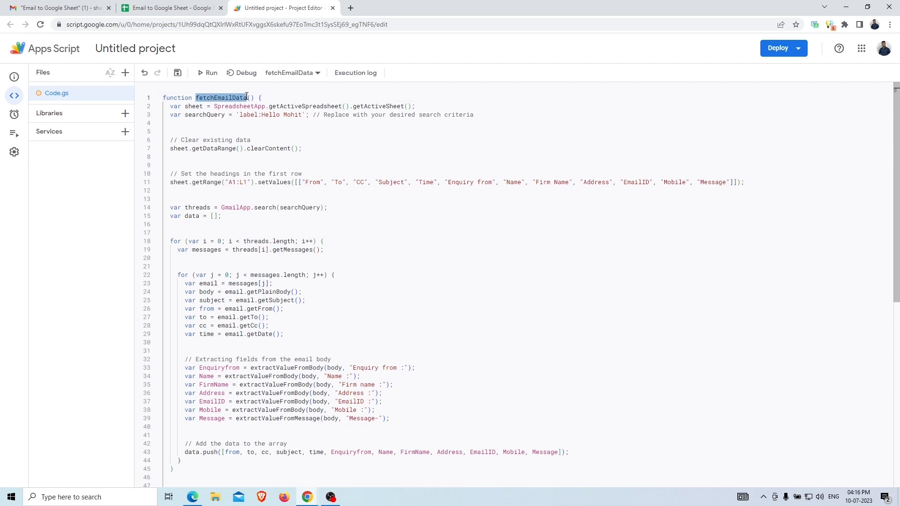
pyautogui.click(268, 148)
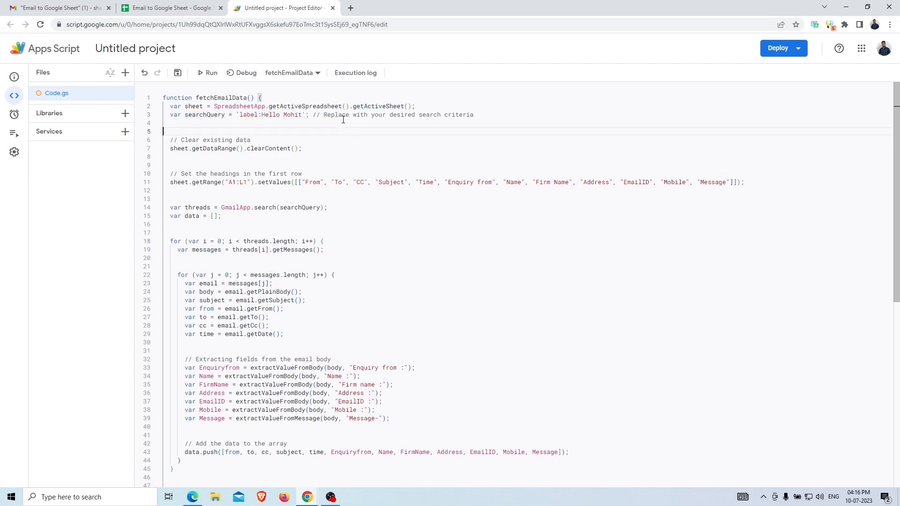
pyautogui.moveTo(324, 114); pyautogui.dragTo(474, 114)
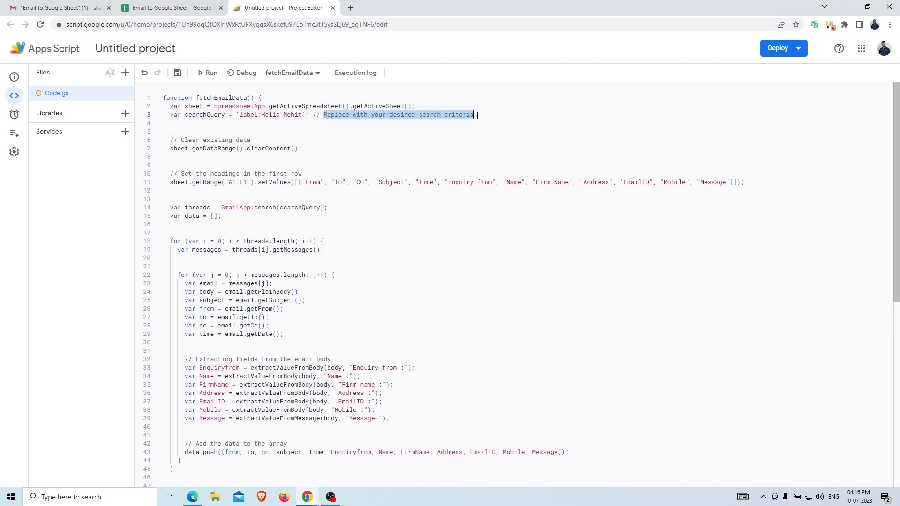
pyautogui.click(247, 115)
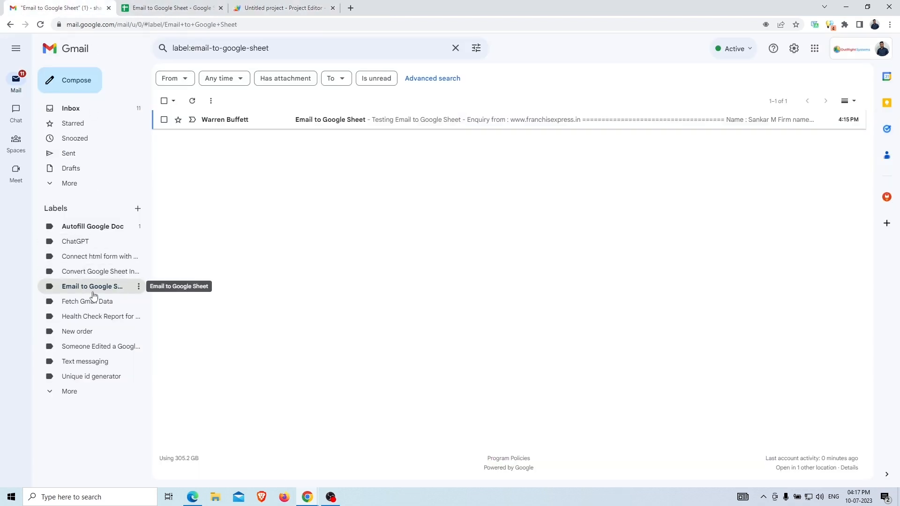
# In the script editor, review the searchQuery, column headings and body field-extraction lines
pyautogui.click(281, 7)
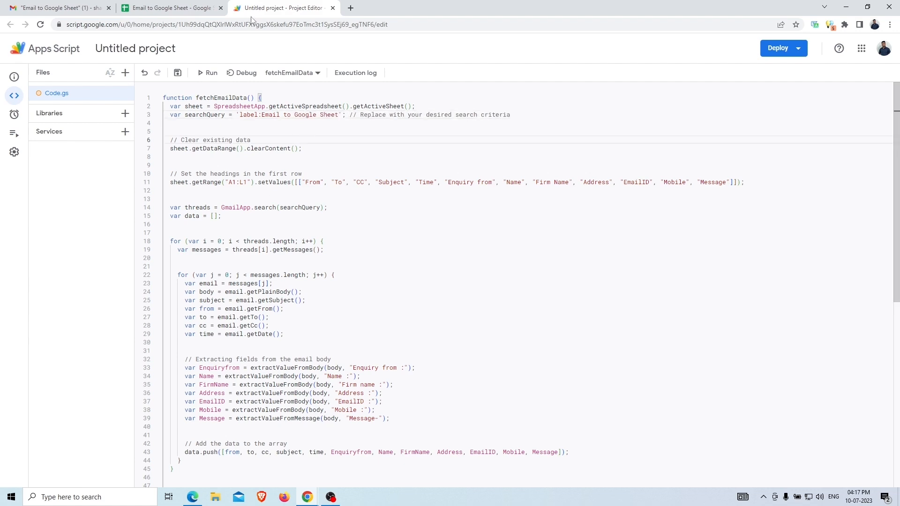
pyautogui.doubleClick(275, 182)
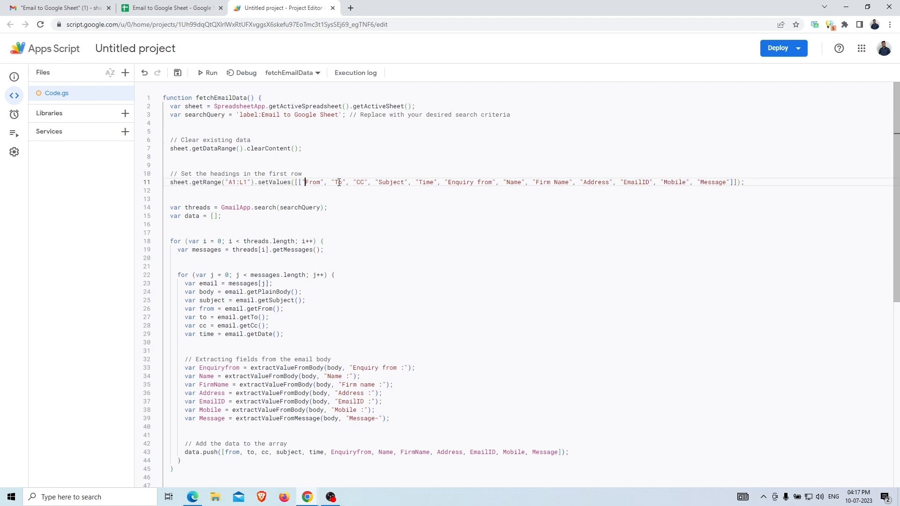
pyautogui.moveTo(304, 182); pyautogui.dragTo(724, 182)
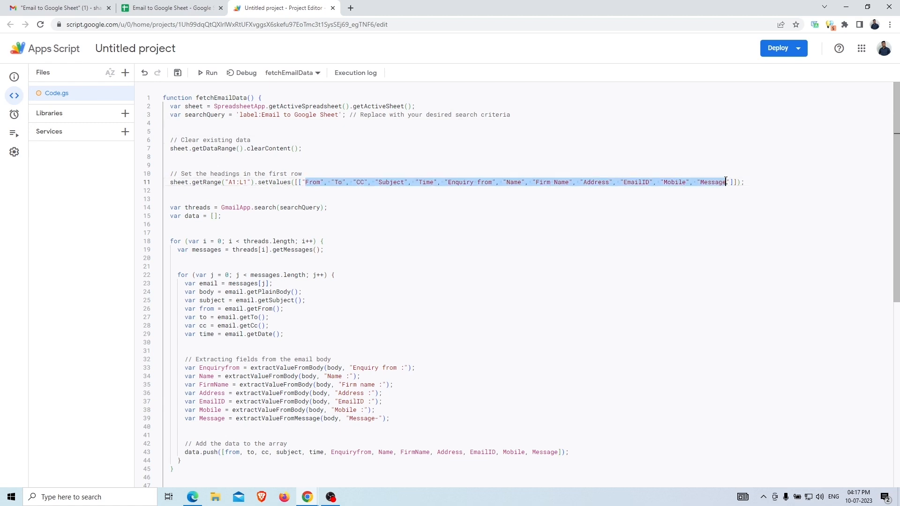
pyautogui.scroll(-3)
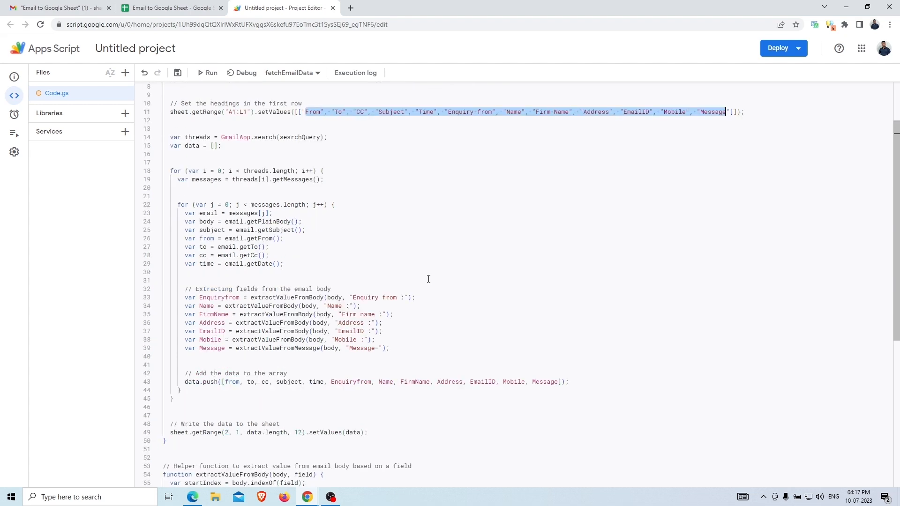
pyautogui.scroll(-3)
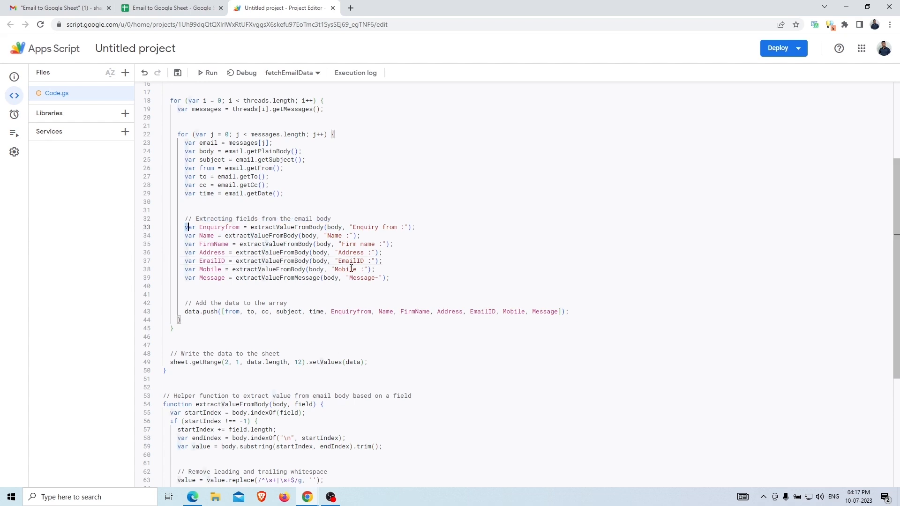
pyautogui.moveTo(184, 227); pyautogui.dragTo(375, 269)
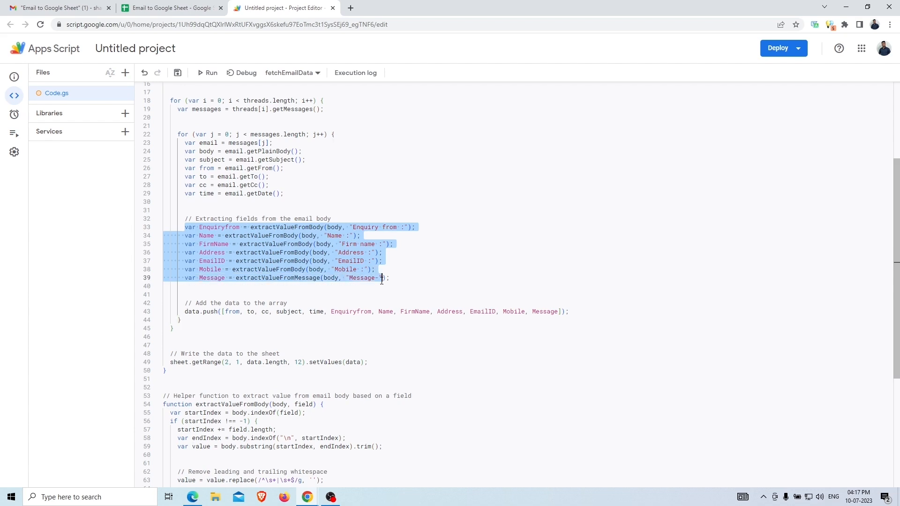
pyautogui.scroll(-3)
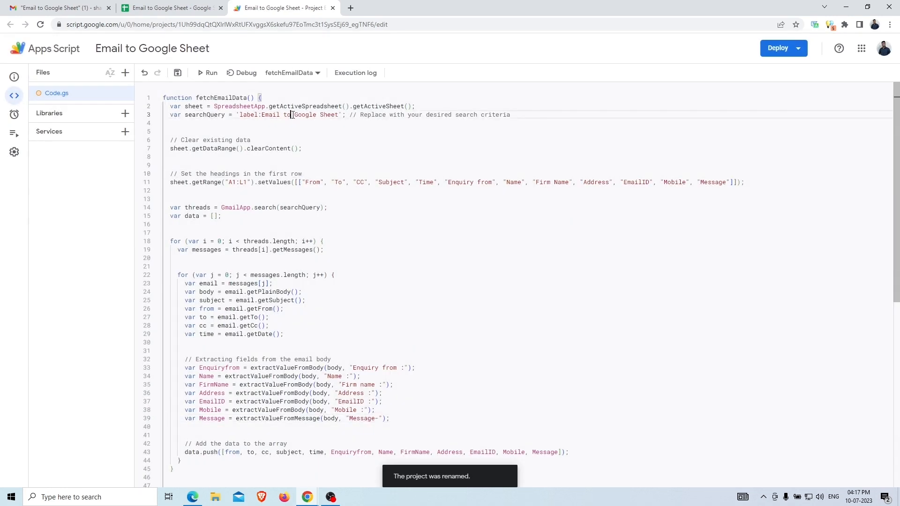
# Save the script and run fetchEmailData until the execution log reports completion
pyautogui.click(178, 73)
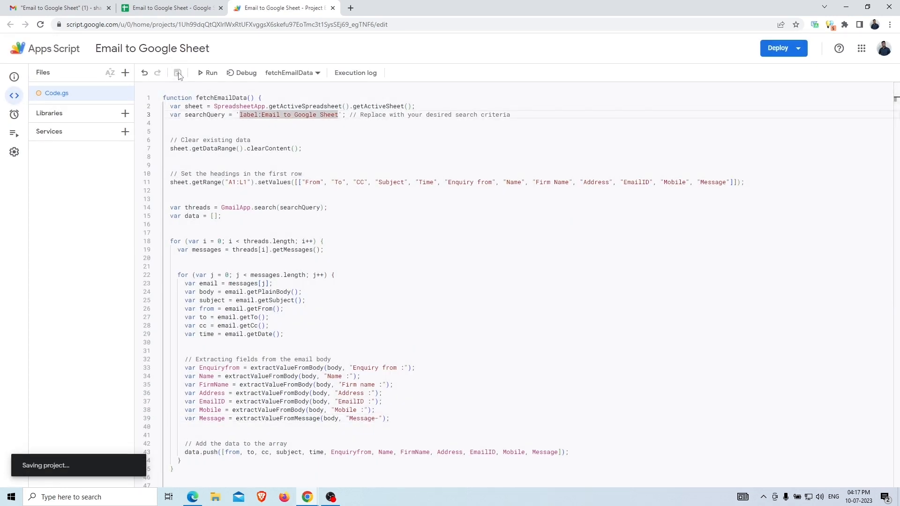
pyautogui.click(208, 73)
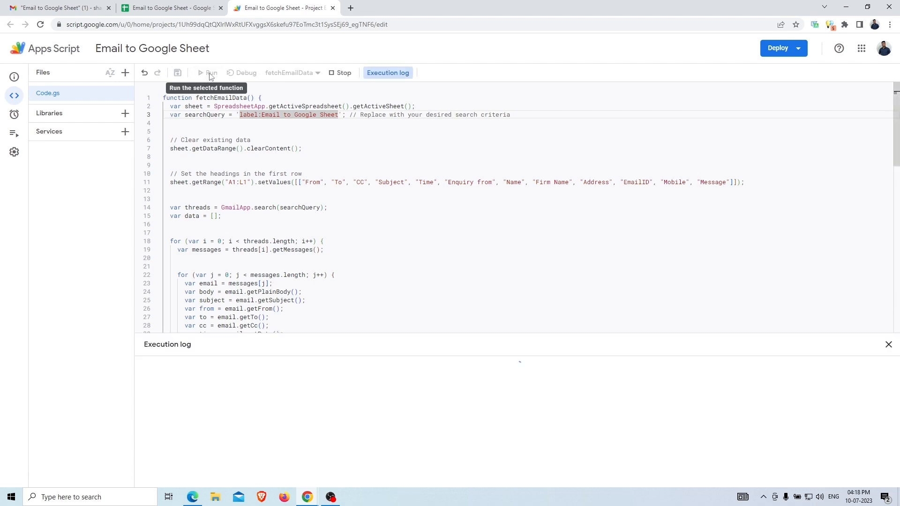
pyautogui.click(210, 73)
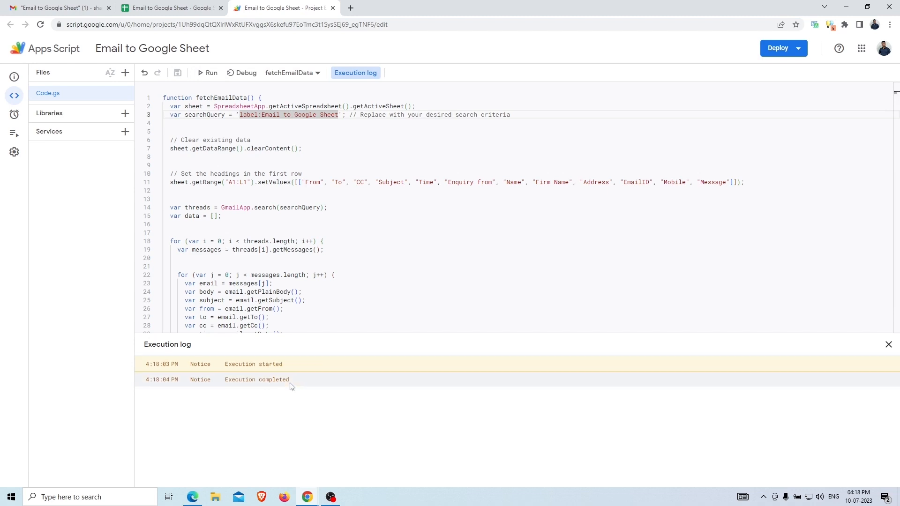
pyautogui.click(172, 7)
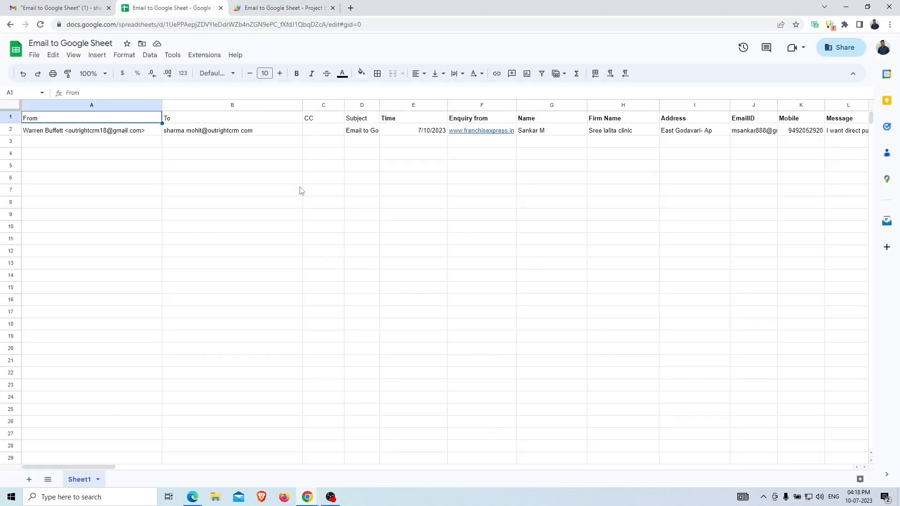
# Check row 2's To, Time, Name, Subject and Enquiry from values against the email
pyautogui.click(193, 131)
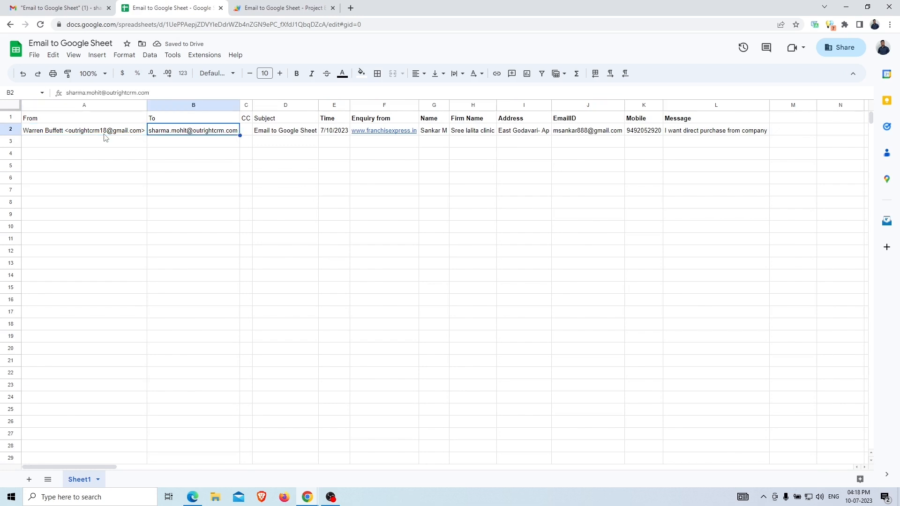
pyautogui.click(333, 131)
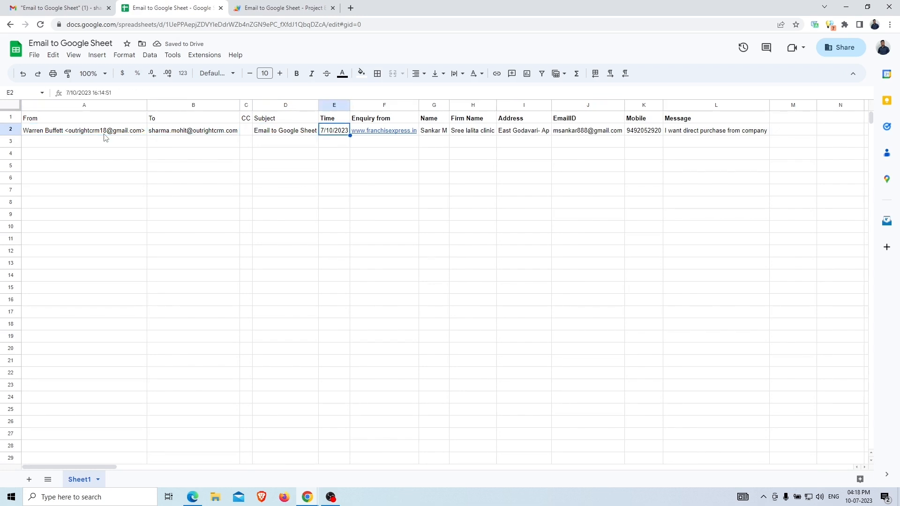
pyautogui.click(434, 130)
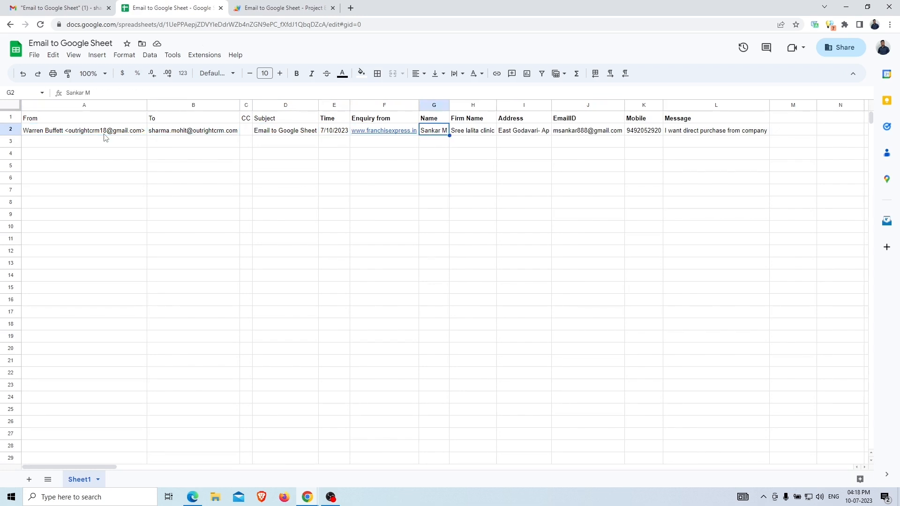
pyautogui.click(644, 131)
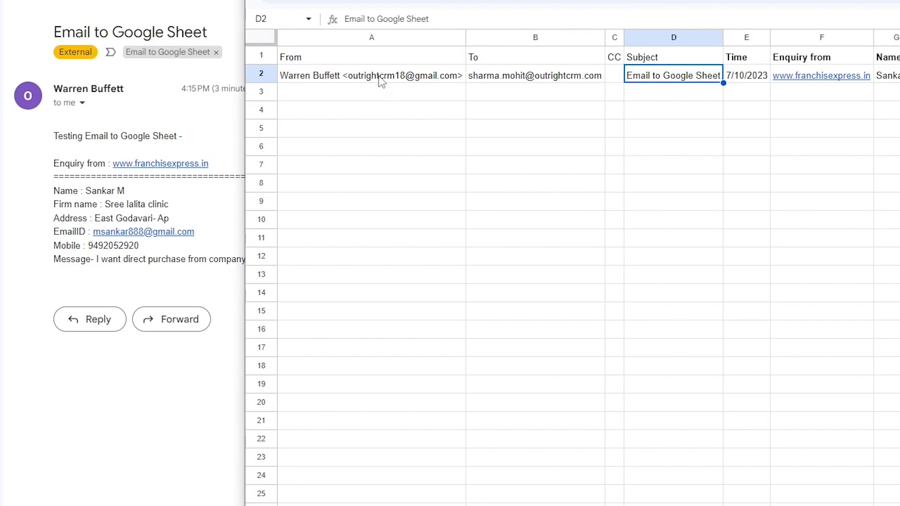
pyautogui.click(821, 75)
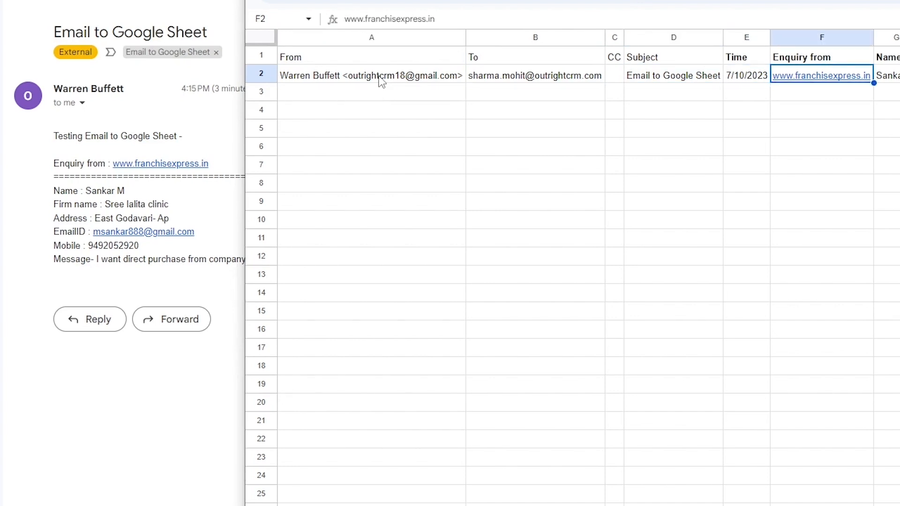